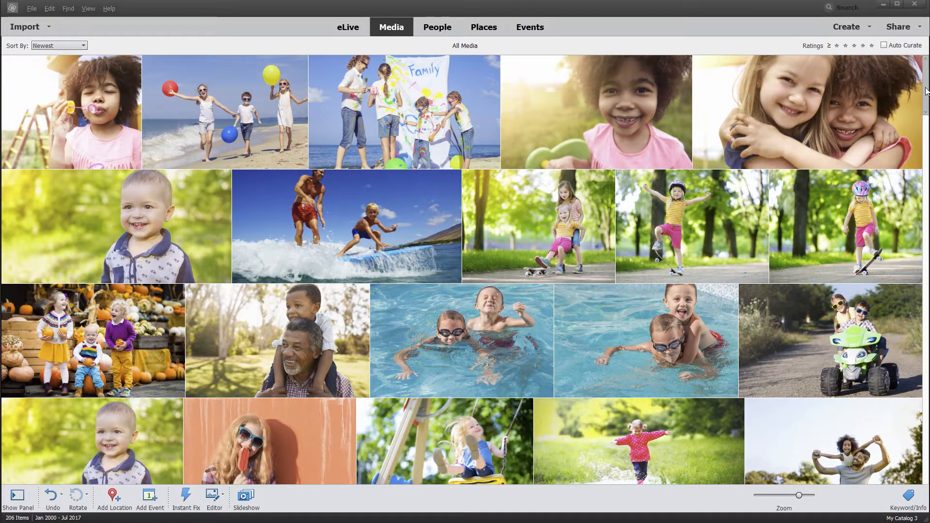
- View Kari's nine photos under People, then open the Smart Tags search panel
click(437, 27)
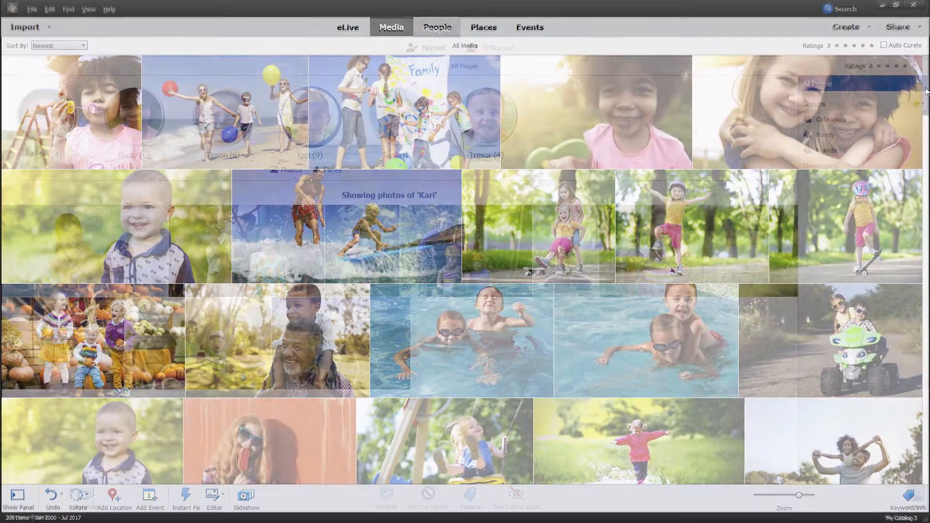
click(437, 28)
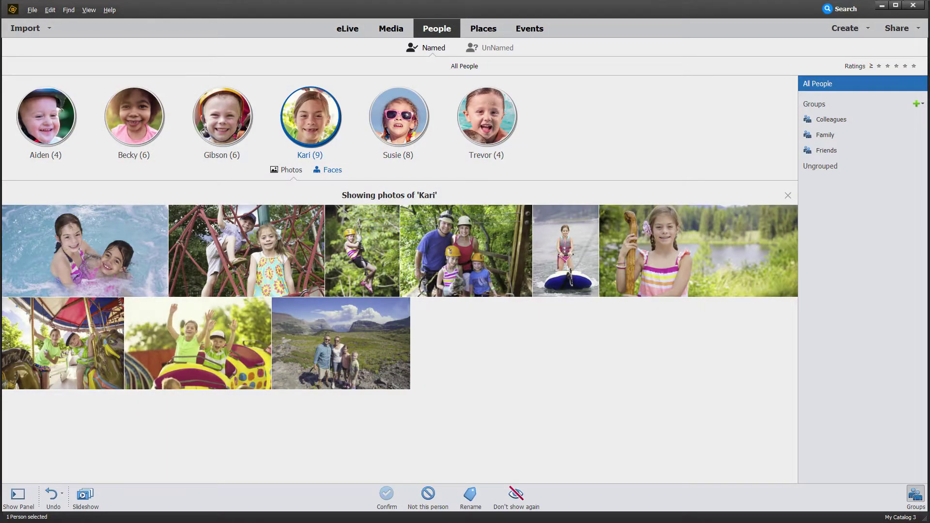
click(483, 27)
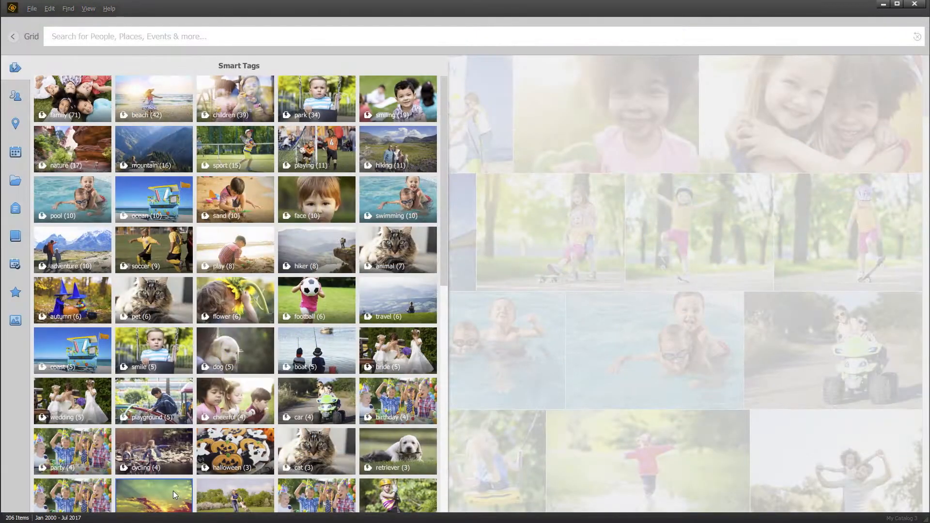
- Leave search via the Grid back arrow to browse the whole catalog in Media
click(154, 497)
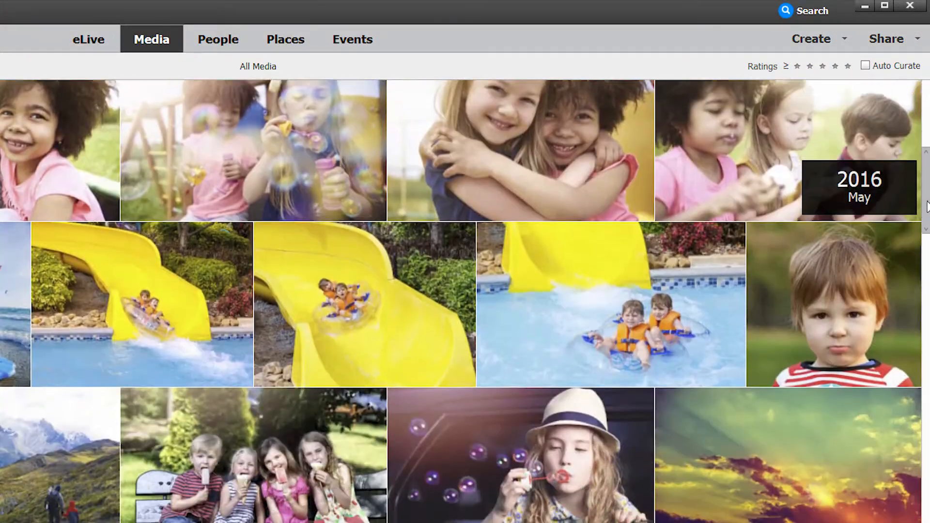
- View Becky's photos and the Places map, then filter by three-star-plus ratings
click(216, 40)
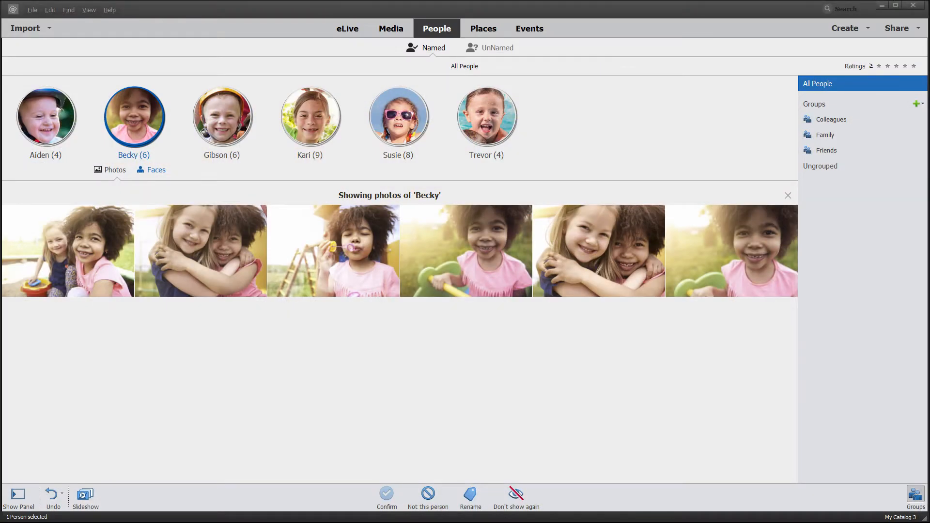
click(483, 26)
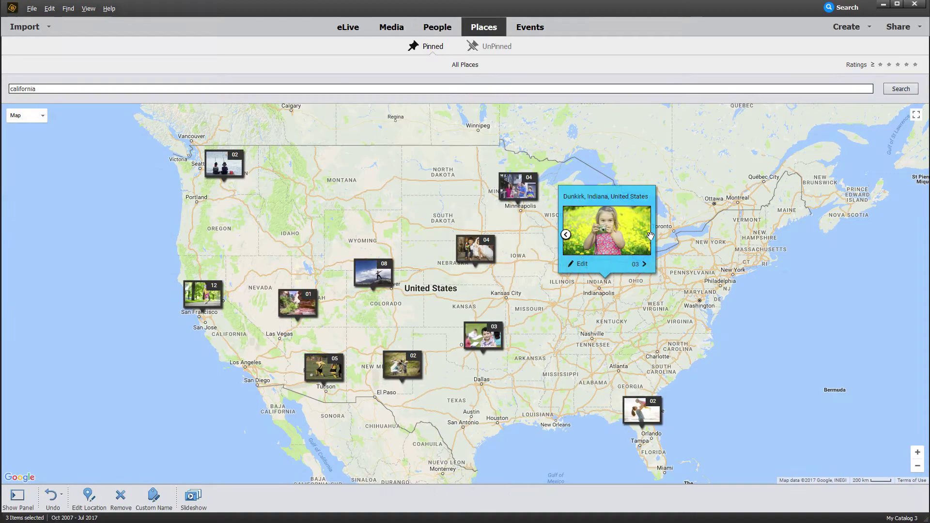
click(530, 27)
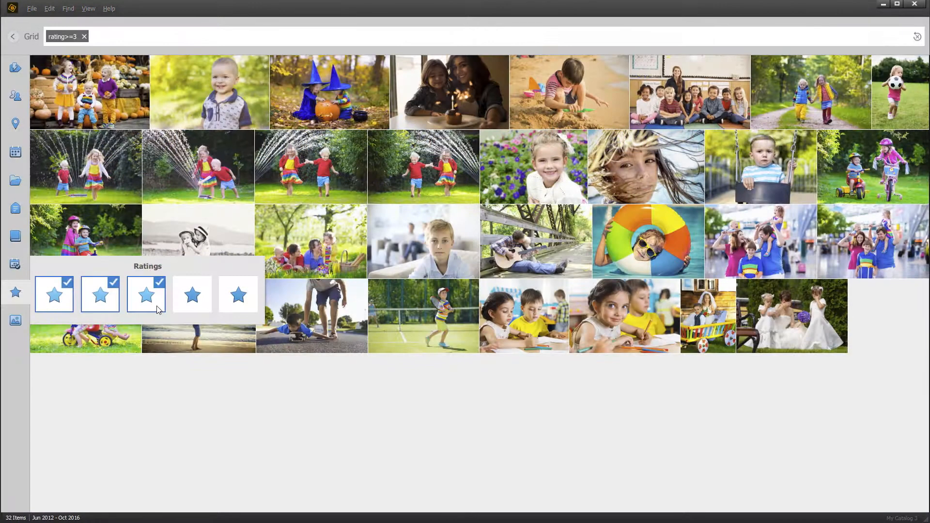
- Search for Becky's photos and refine the search with 'Pet'
click(238, 294)
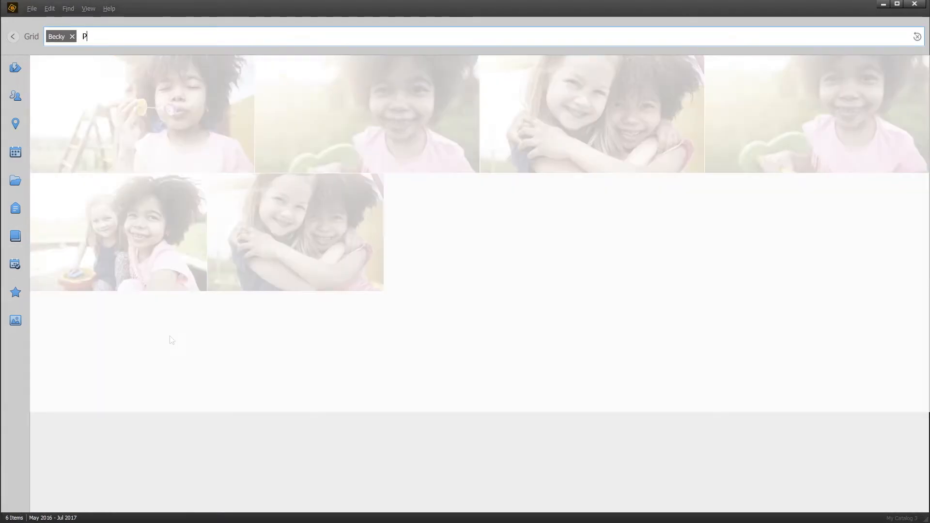
text(Pet)
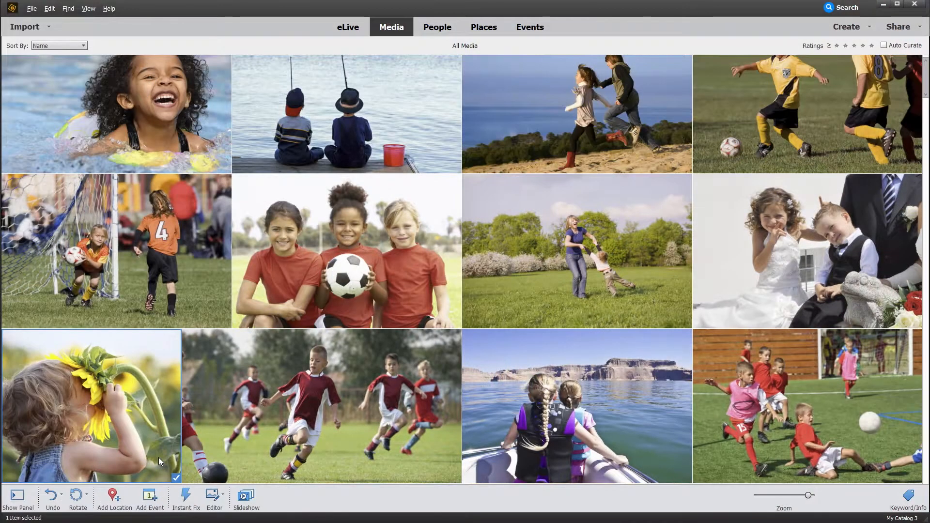
- Give the sunflower photo the Antique Light Instant Fix effect, then try Classic
click(181, 508)
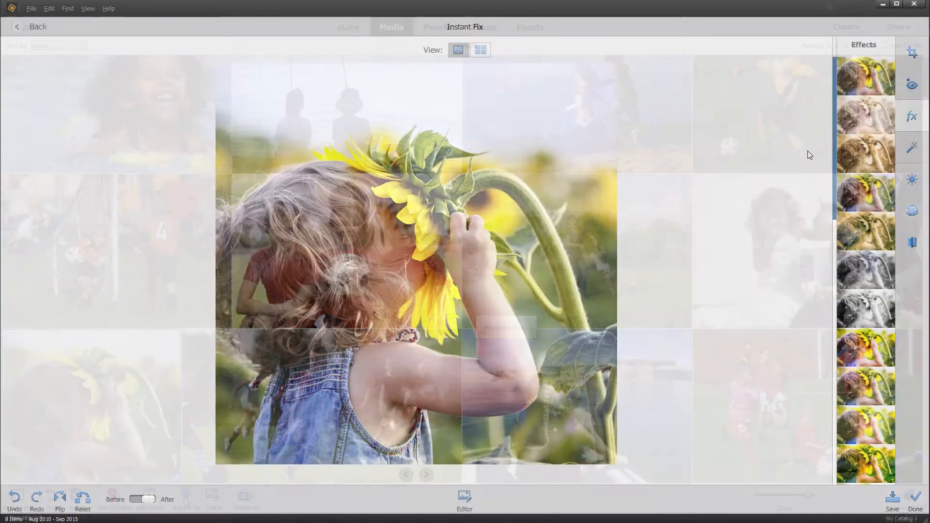
click(866, 153)
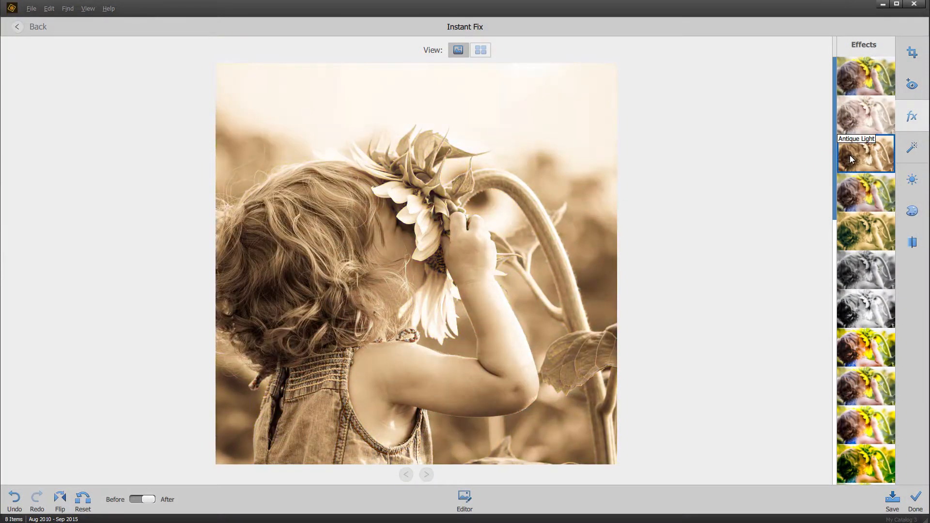
mouse_move(853, 309)
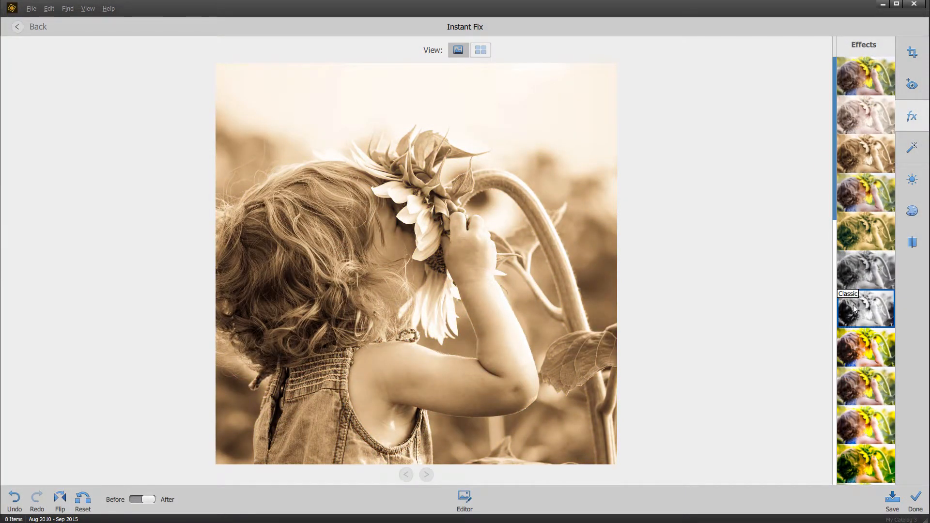
click(912, 211)
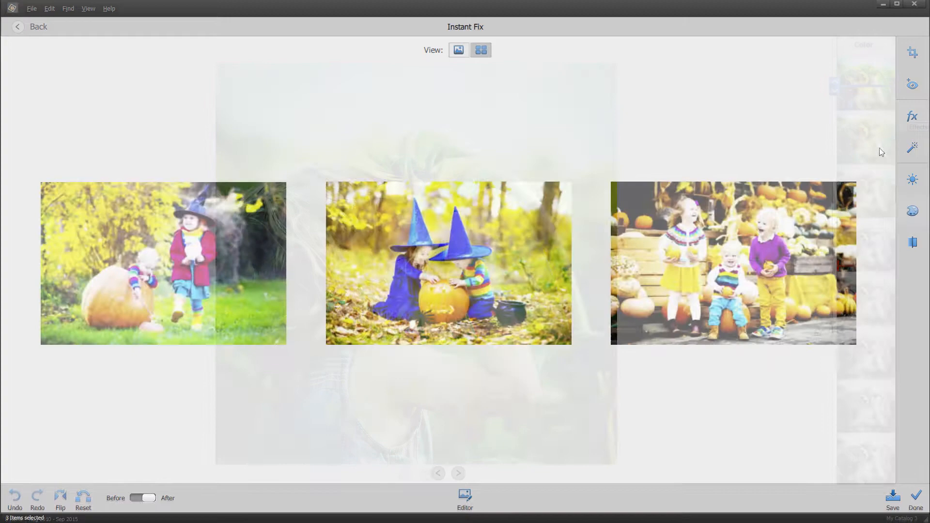
mouse_move(913, 147)
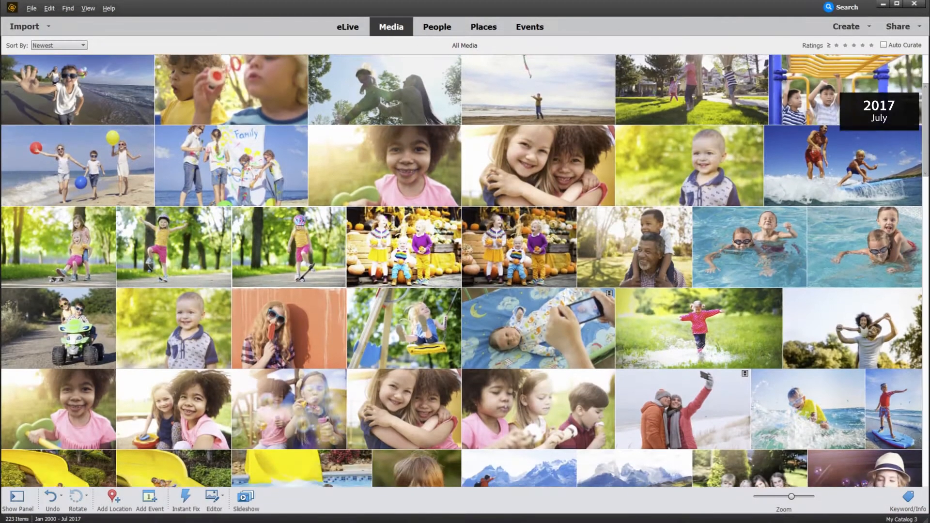
scroll(down, 3)
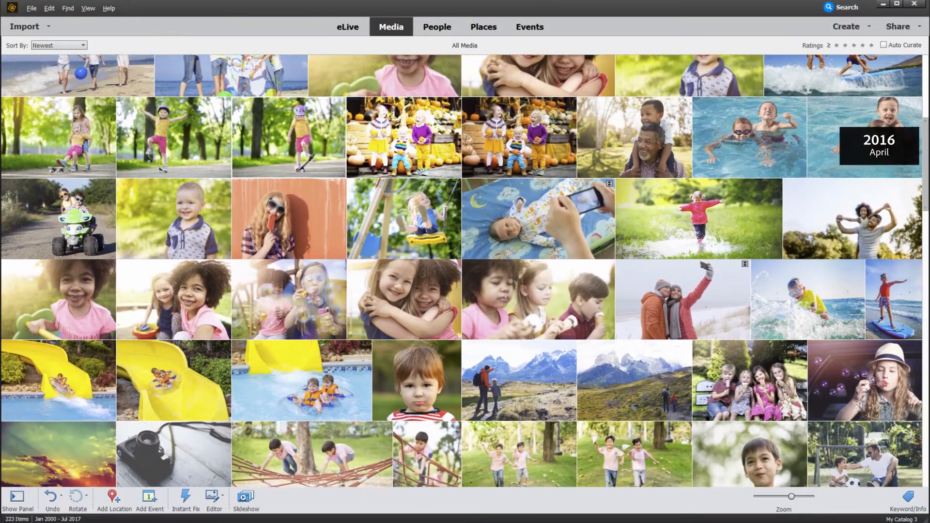
scroll(down, 3)
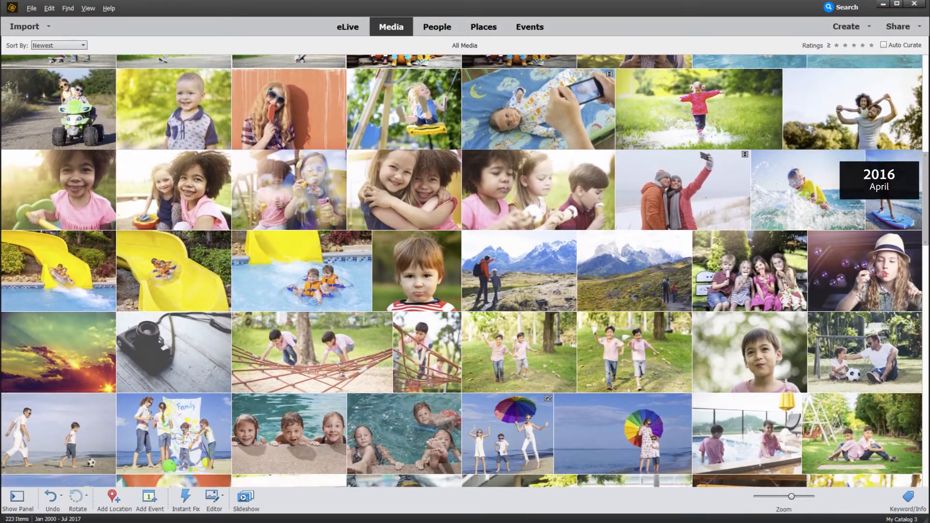
scroll(down, 3)
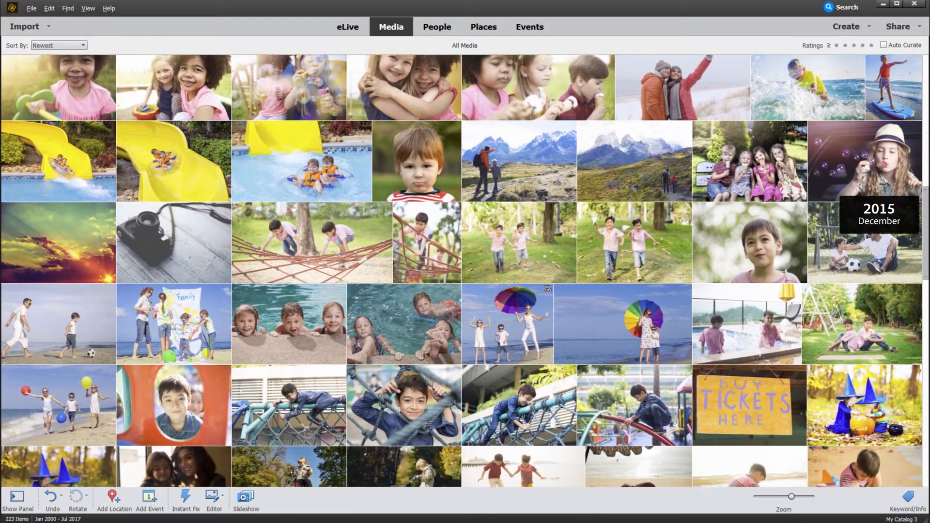
scroll(down, 3)
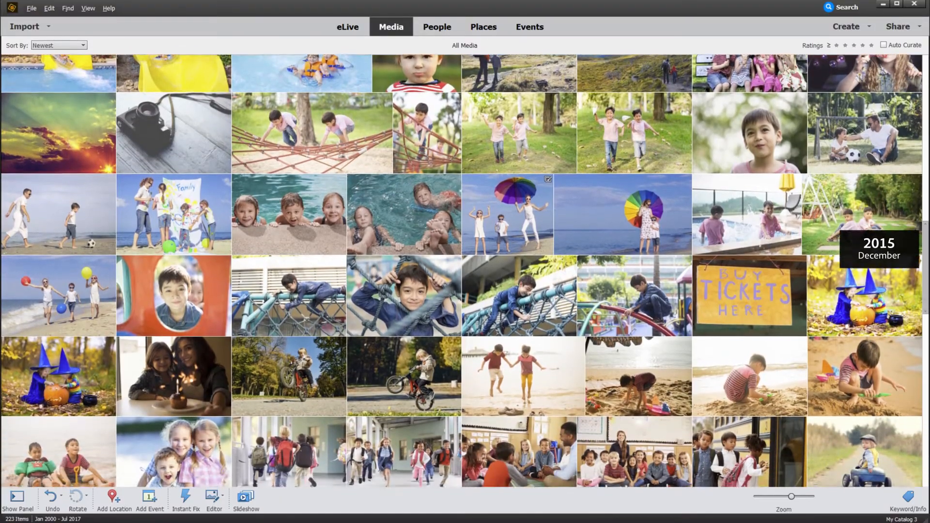
scroll(down, 3)
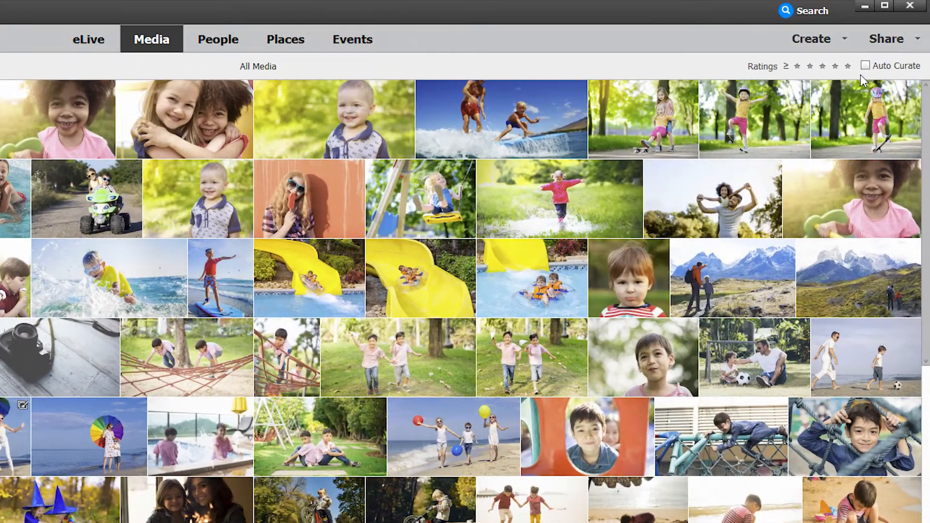
- Turn on Auto Curate and narrow the picks from 50 to 27 photos
click(864, 65)
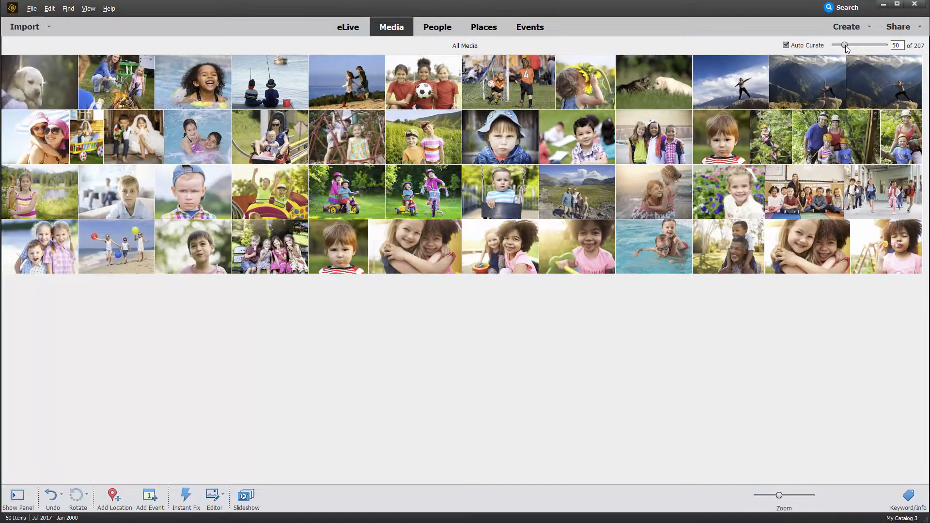
drag(845, 45, 838, 45)
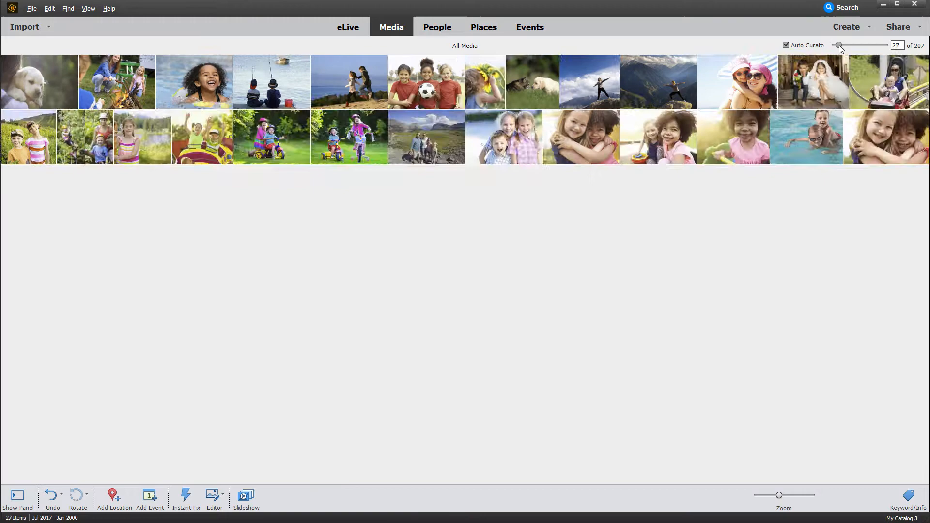
drag(840, 46, 836, 45)
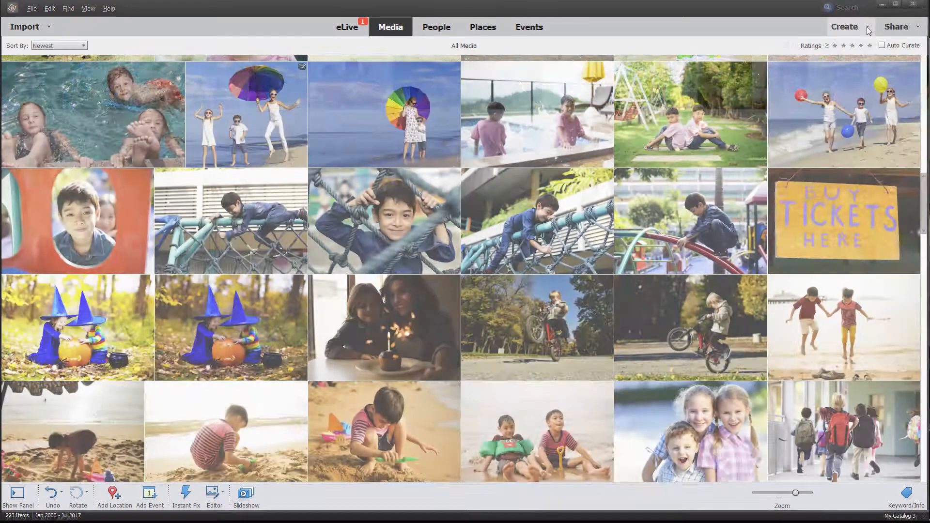
- Start a new slideshow from Create, letting it pick the best photos
click(844, 26)
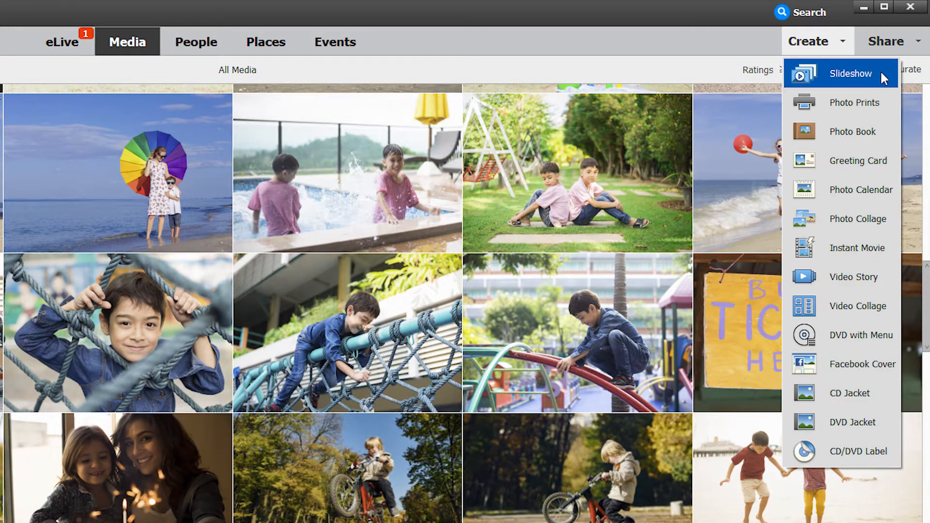
click(850, 74)
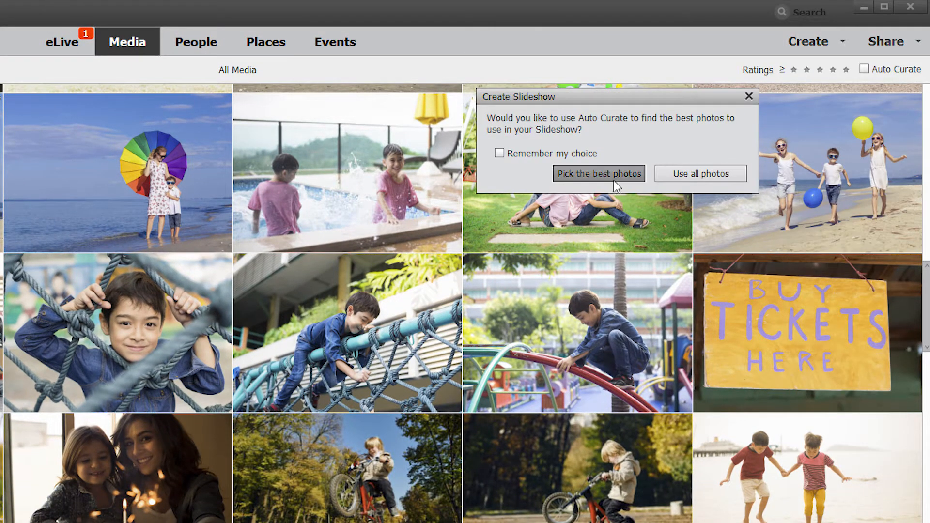
click(598, 174)
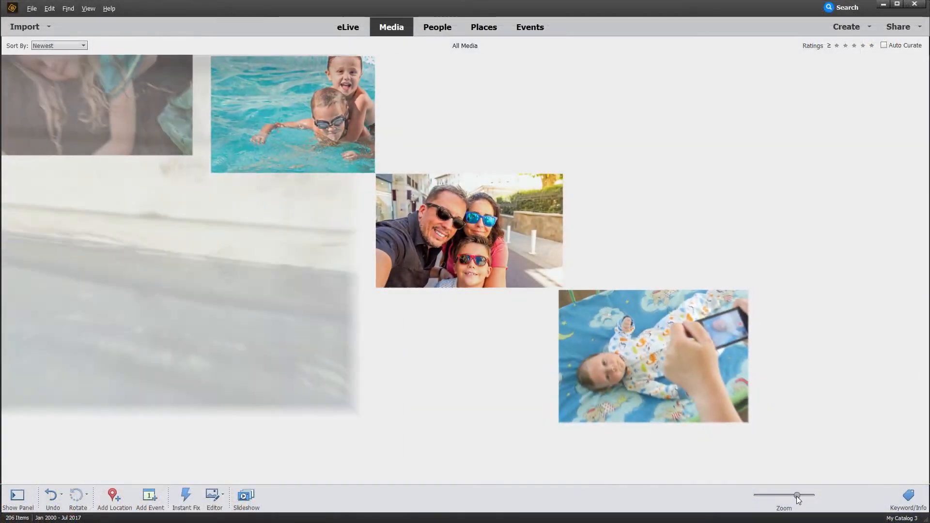
- Drag the Zoom slider left twice to shrink the grid thumbnails
drag(798, 495, 785, 495)
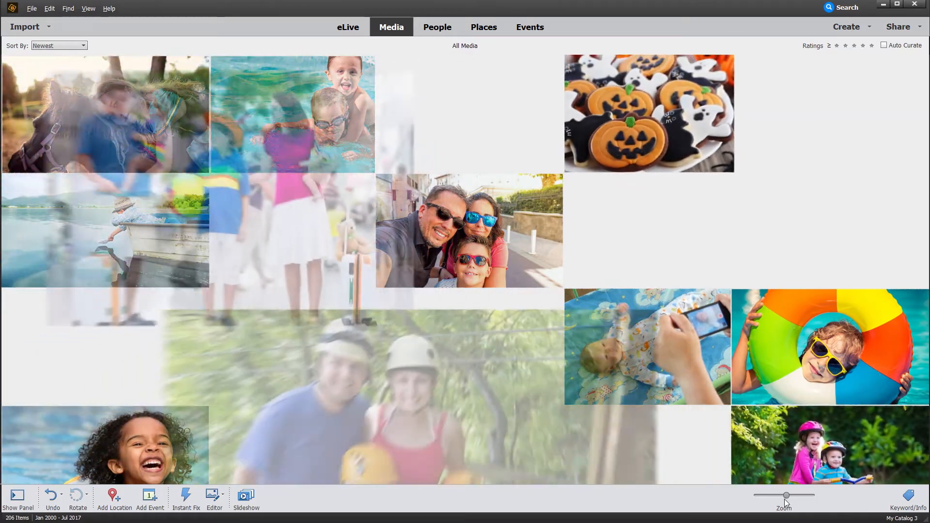
drag(786, 495, 777, 495)
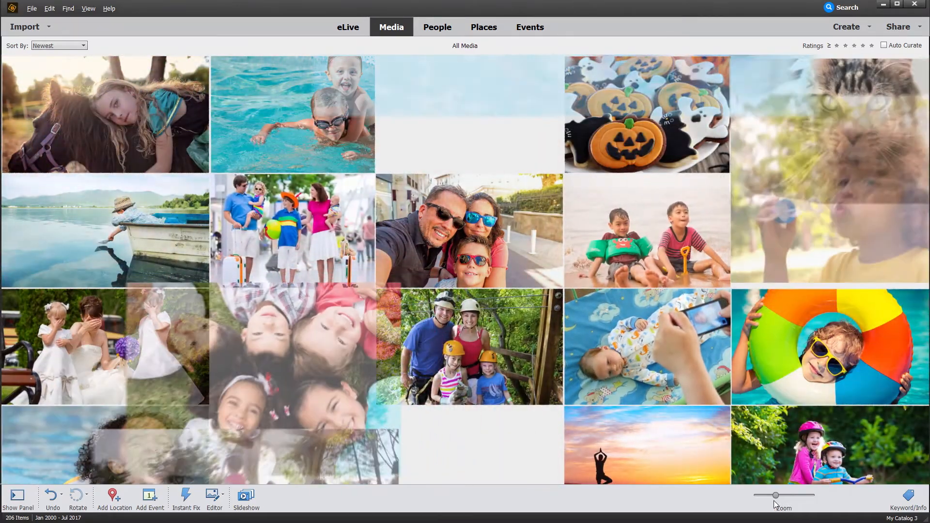